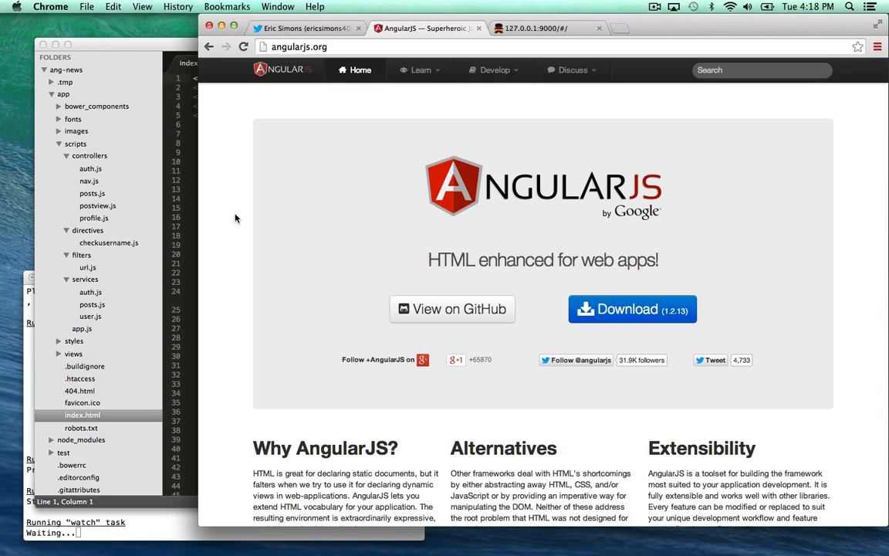
{"action": "left_click", "coordinate": [548, 28]}
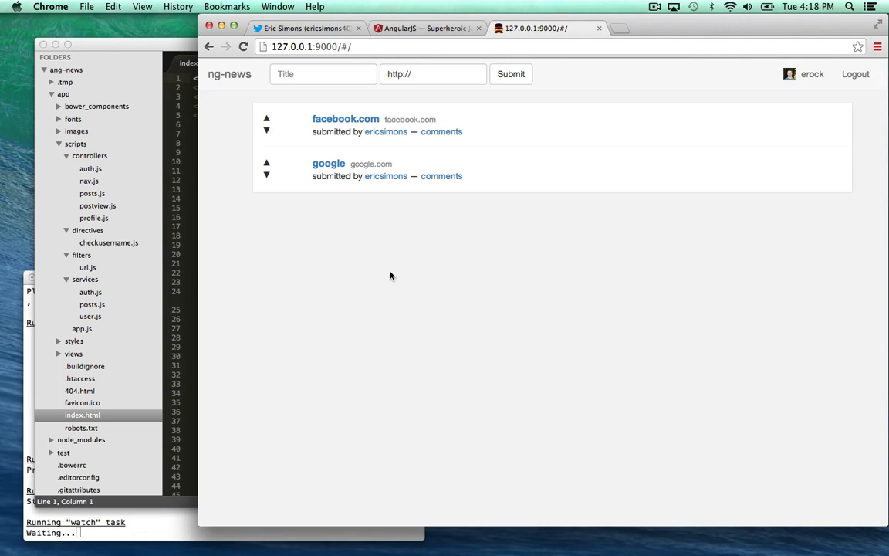
{"action": "mouse_move", "coordinate": [491, 167]}
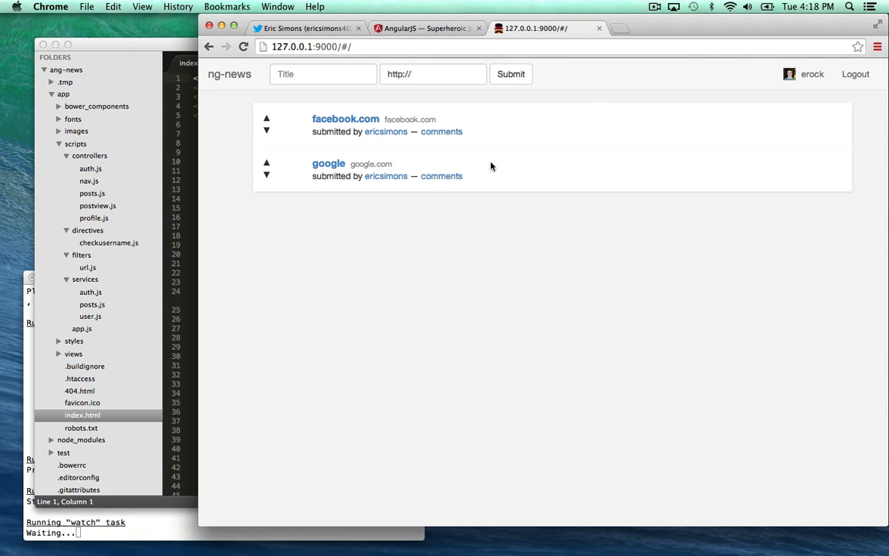
{"action": "mouse_move", "coordinate": [336, 121]}
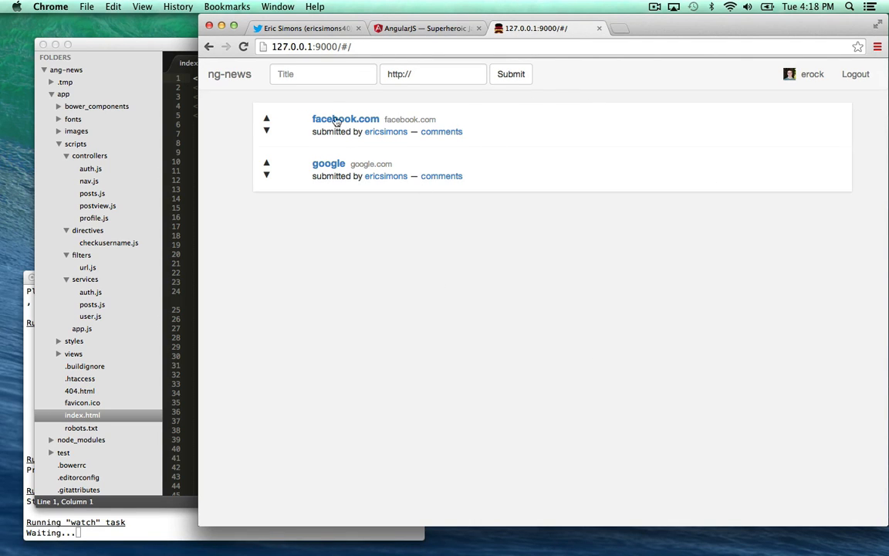
{"action": "type", "text": "AngularJs"}
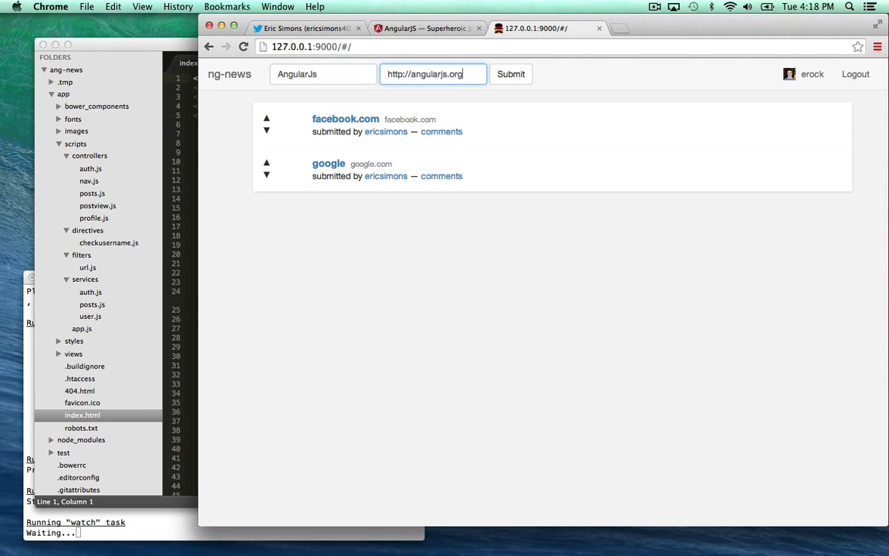
{"action": "left_click", "coordinate": [511, 74]}
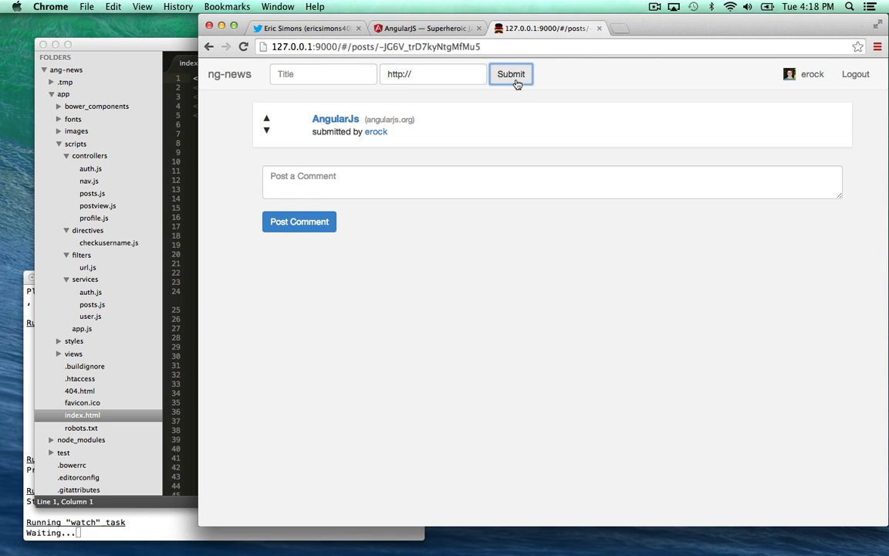
{"action": "left_click", "coordinate": [209, 46]}
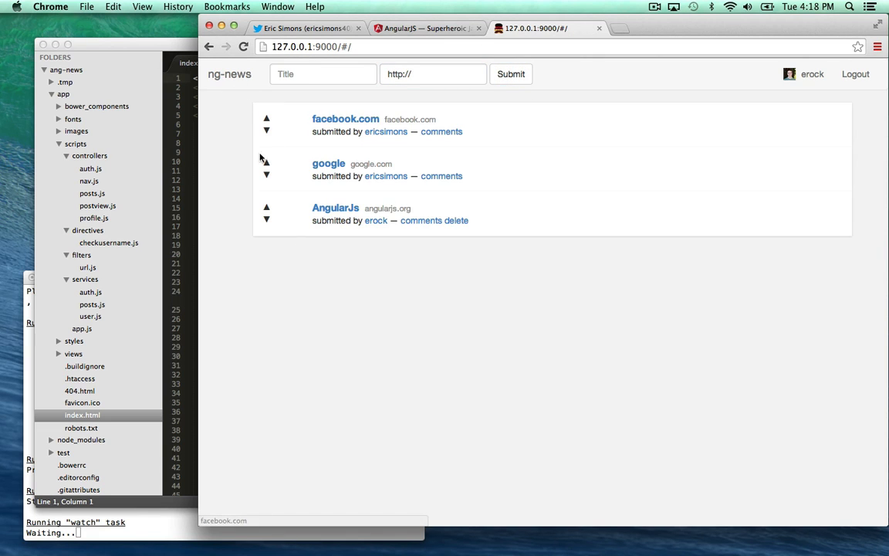
{"action": "mouse_move", "coordinate": [527, 296]}
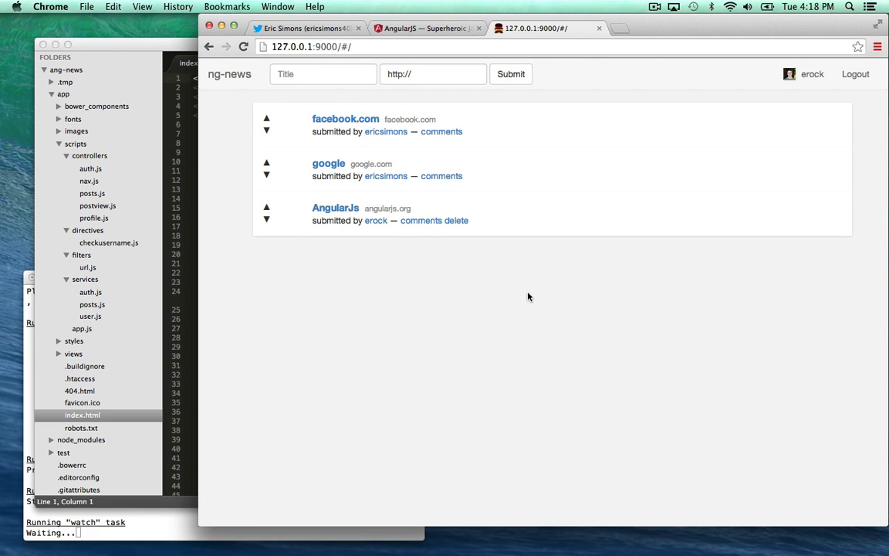
- Log out, sign back in as erock, and upvote the facebook.com post
{"action": "left_click", "coordinate": [855, 75]}
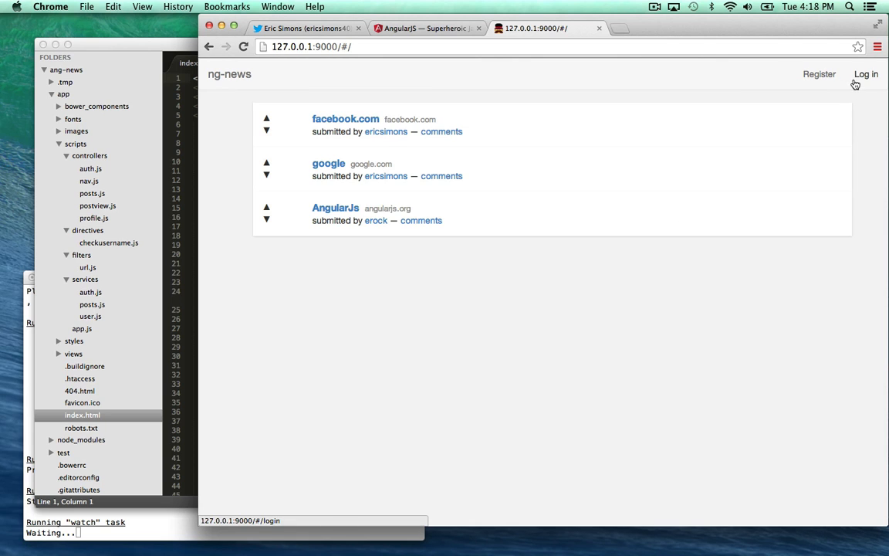
{"action": "left_click", "coordinate": [866, 74]}
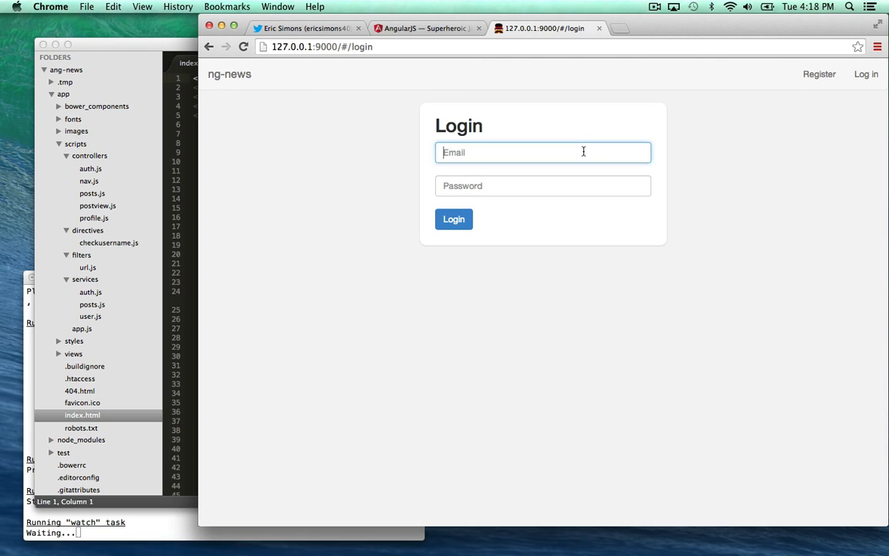
{"action": "left_click", "coordinate": [453, 220]}
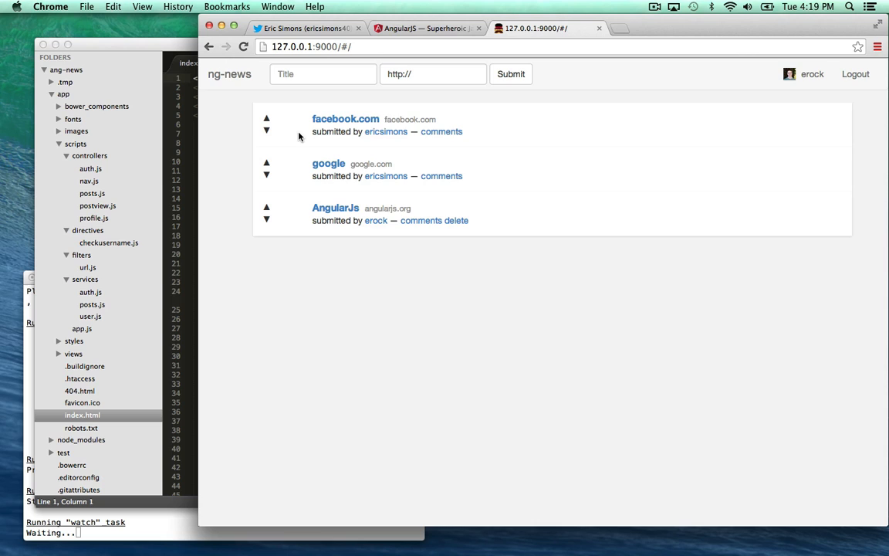
{"action": "left_click", "coordinate": [266, 117]}
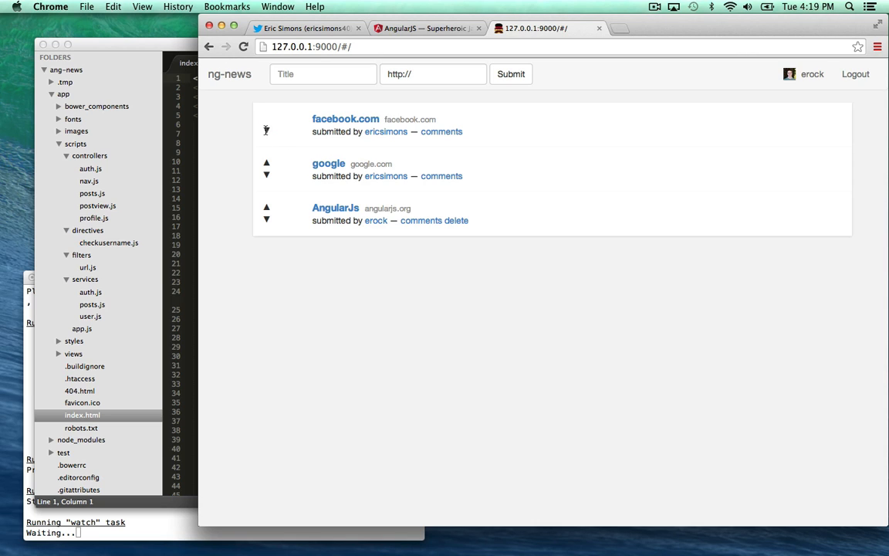
{"action": "mouse_move", "coordinate": [441, 132]}
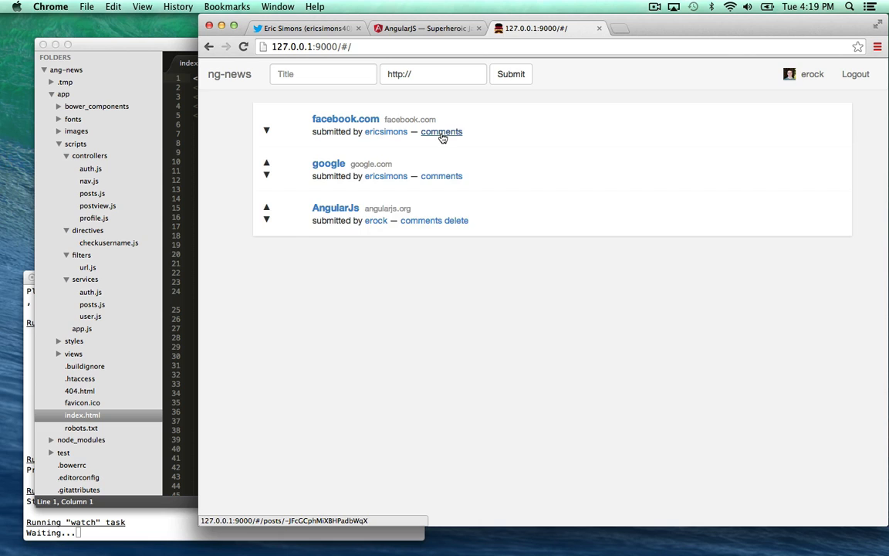
{"action": "left_click", "coordinate": [442, 132]}
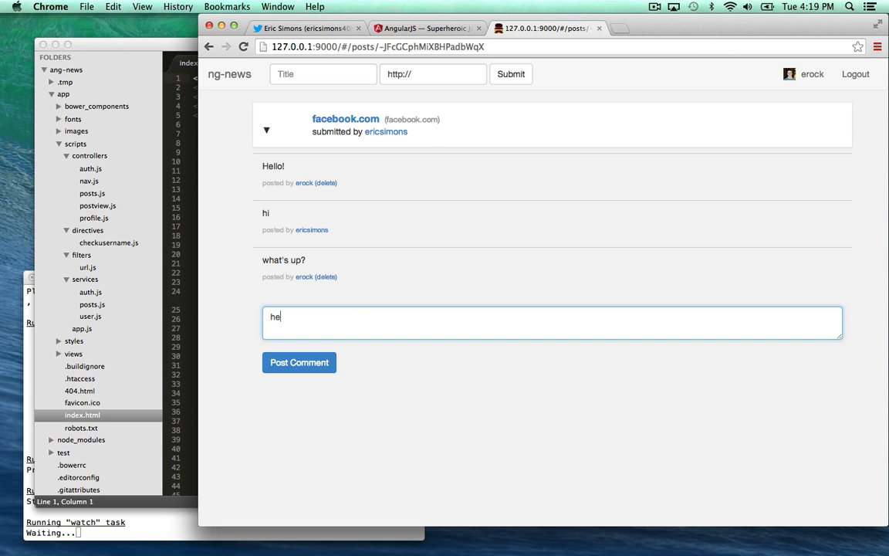
{"action": "left_click", "coordinate": [300, 361]}
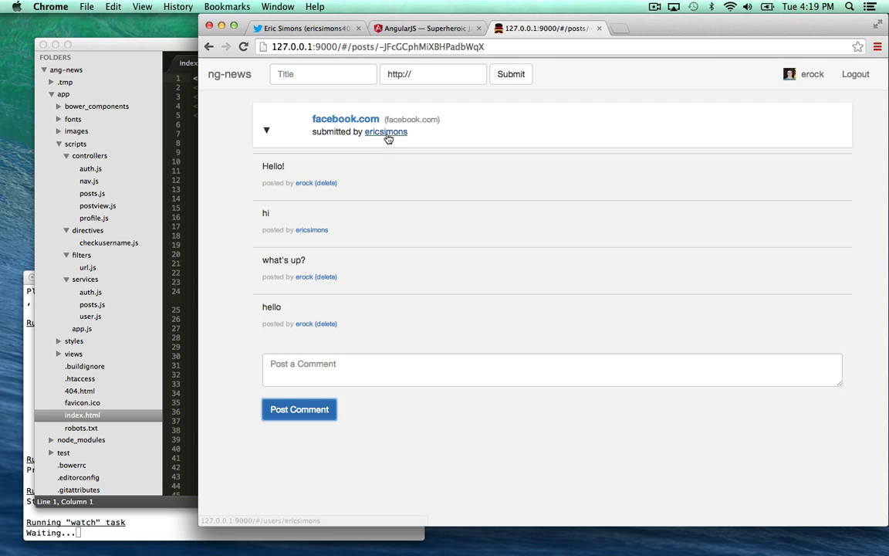
{"action": "left_click", "coordinate": [386, 132]}
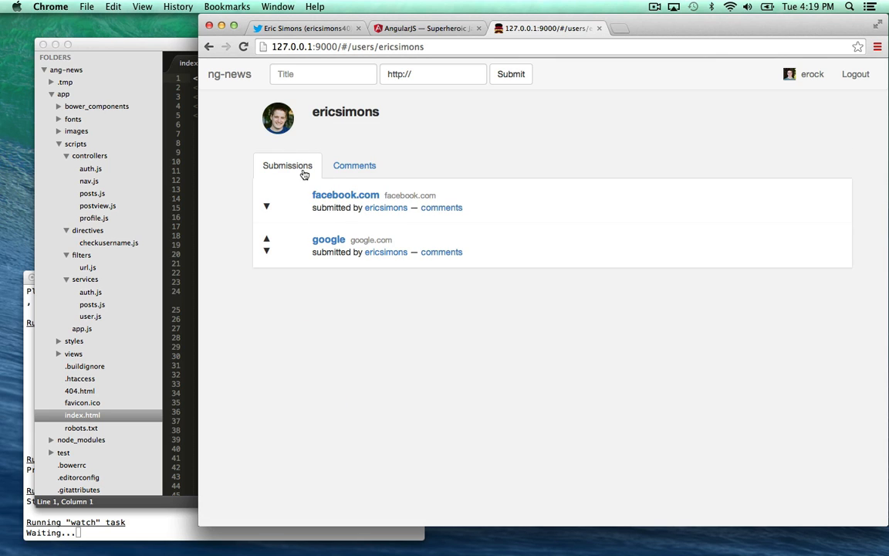
{"action": "mouse_move", "coordinate": [346, 182]}
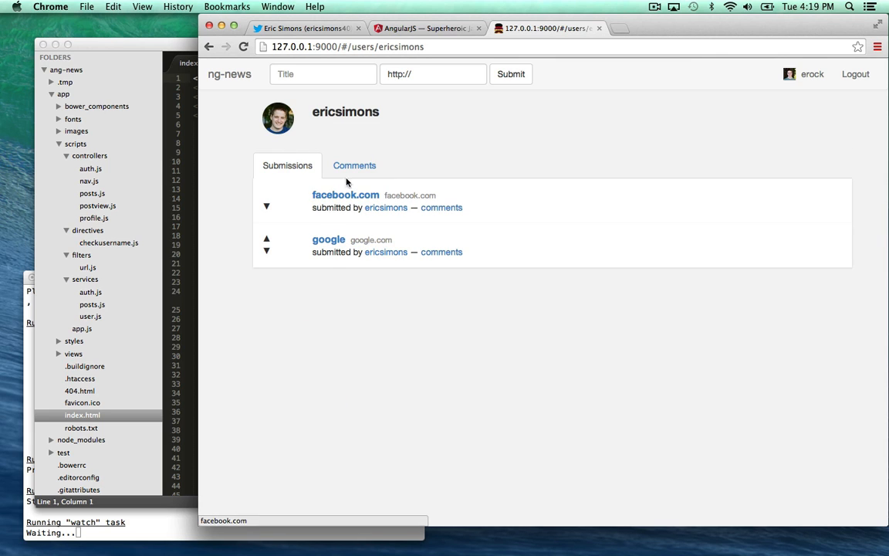
{"action": "left_click", "coordinate": [354, 165]}
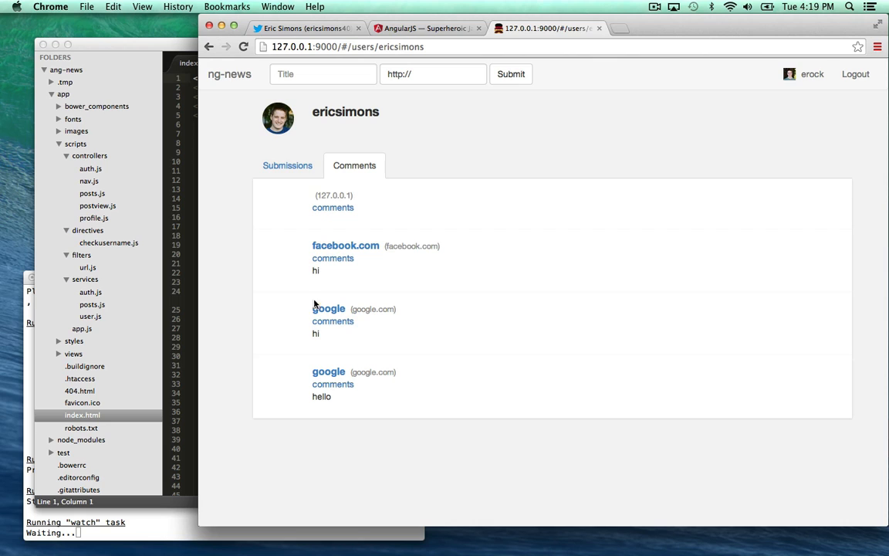
{"action": "left_click", "coordinate": [287, 166]}
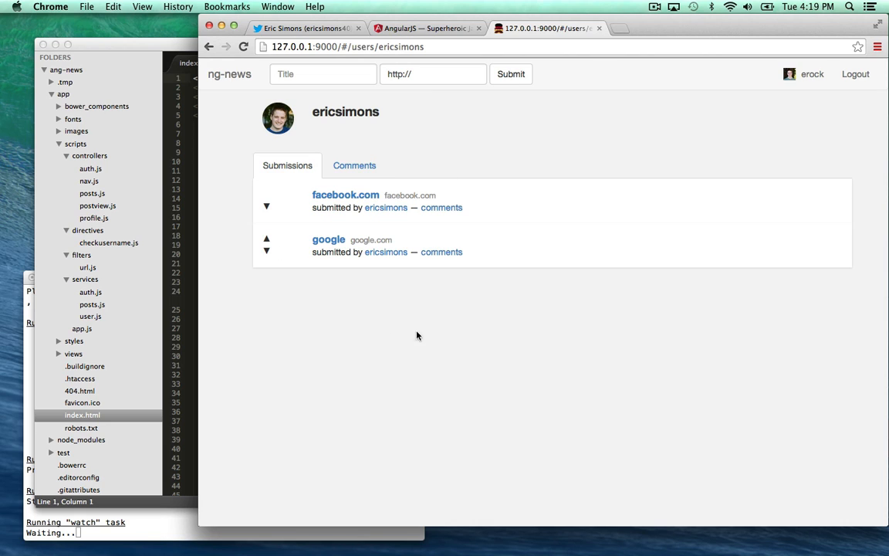
{"action": "mouse_move", "coordinate": [524, 201]}
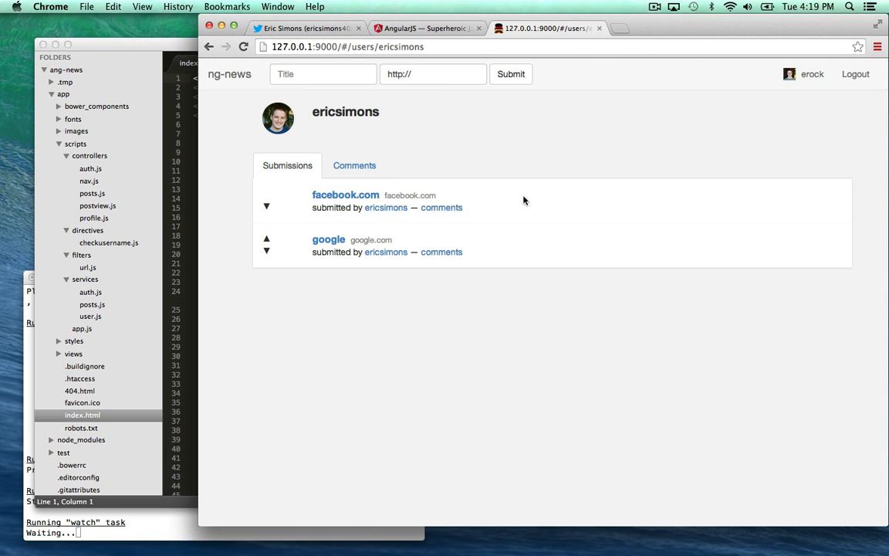
{"action": "mouse_move", "coordinate": [455, 163]}
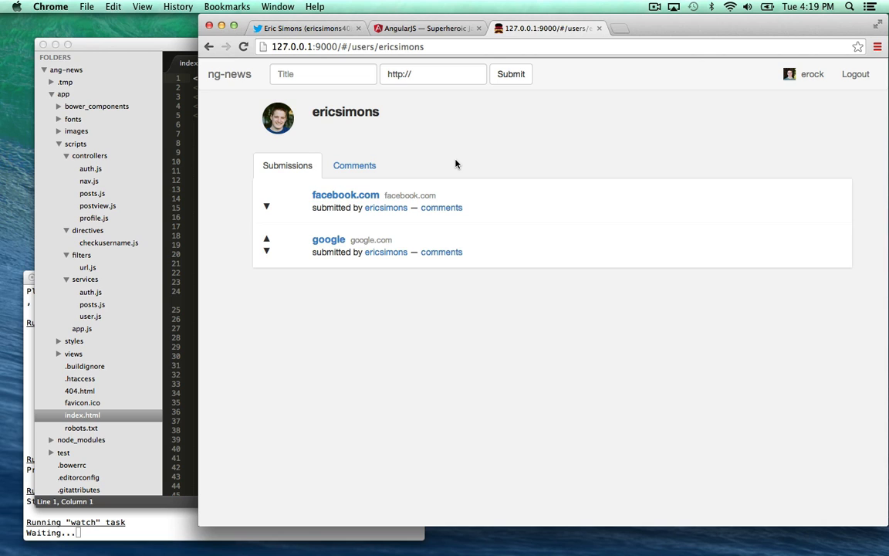
{"action": "left_click", "coordinate": [229, 74]}
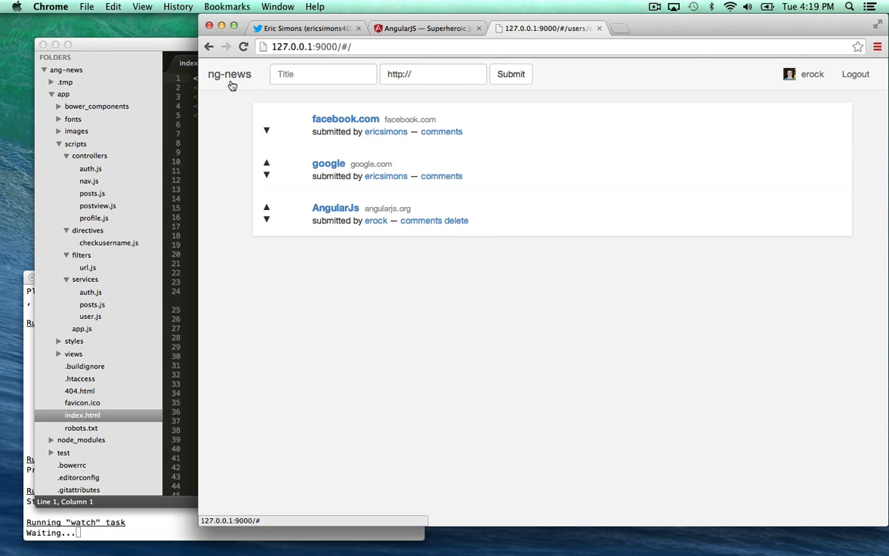
- Log erock out and start the Register form at the Email field
{"action": "left_click", "coordinate": [228, 74]}
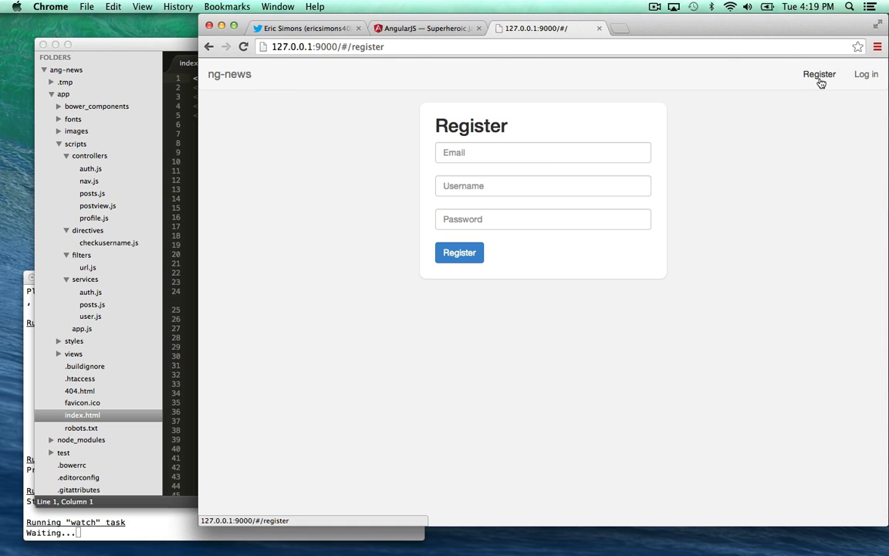
{"action": "left_click", "coordinate": [543, 153]}
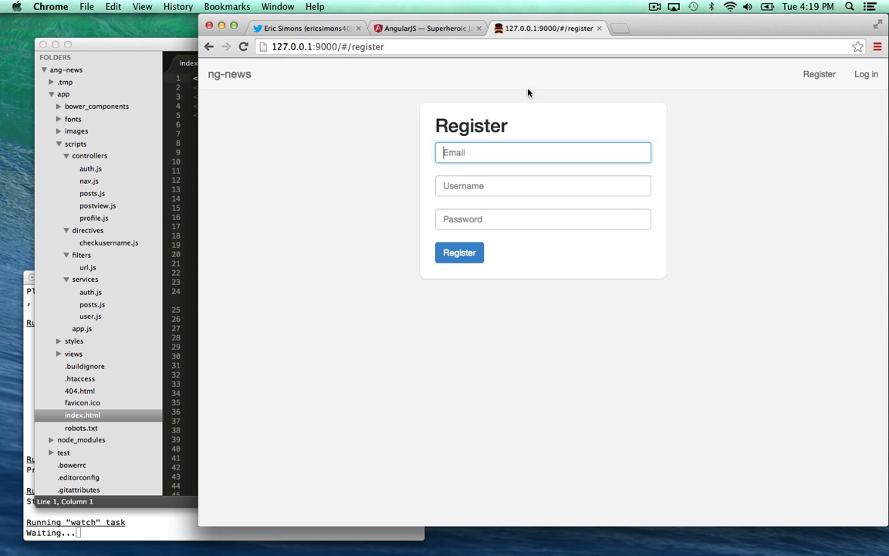
{"action": "mouse_move", "coordinate": [435, 281]}
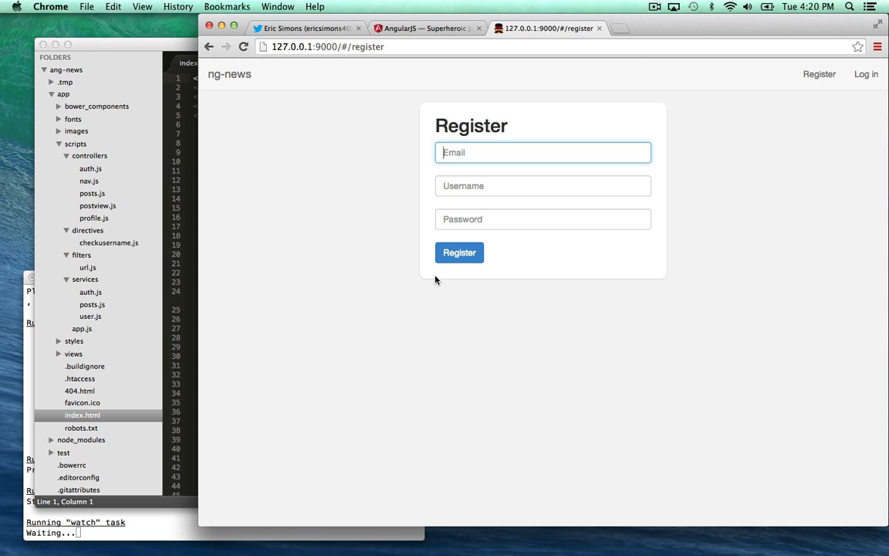
{"action": "mouse_move", "coordinate": [362, 337]}
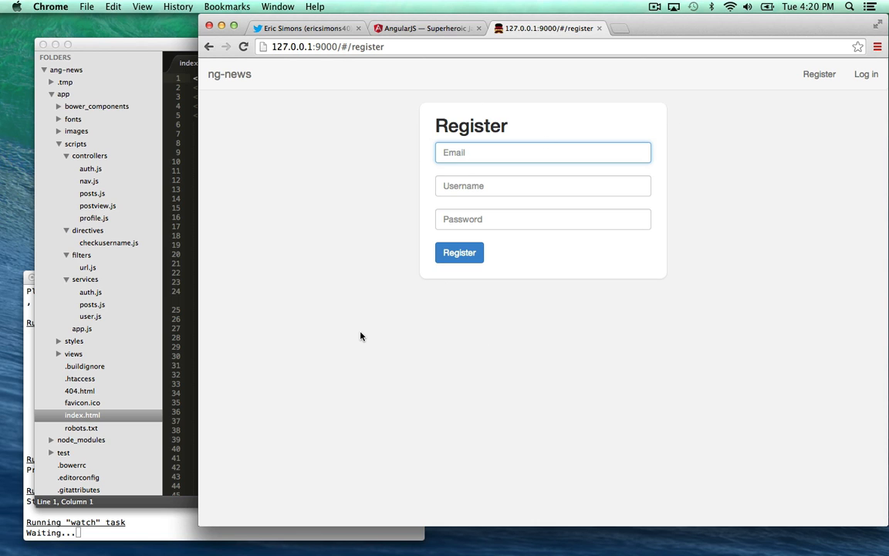
{"action": "mouse_move", "coordinate": [435, 355]}
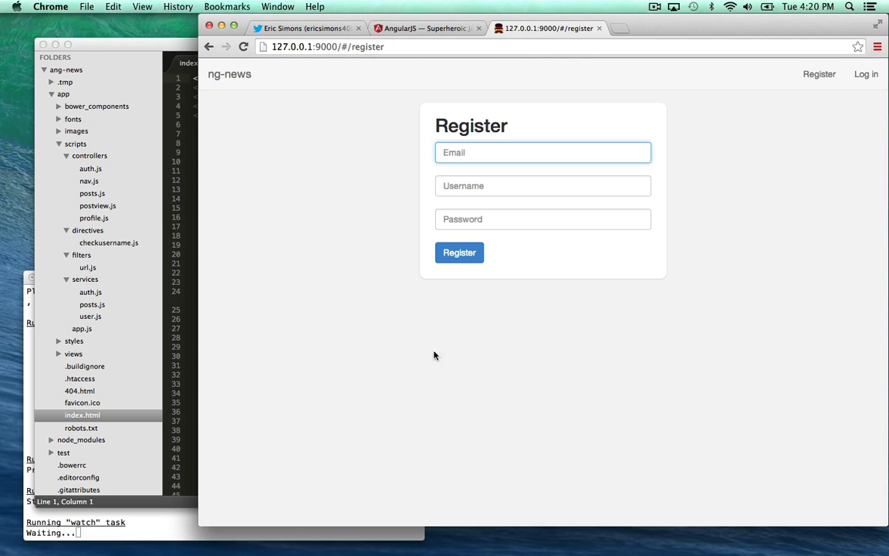